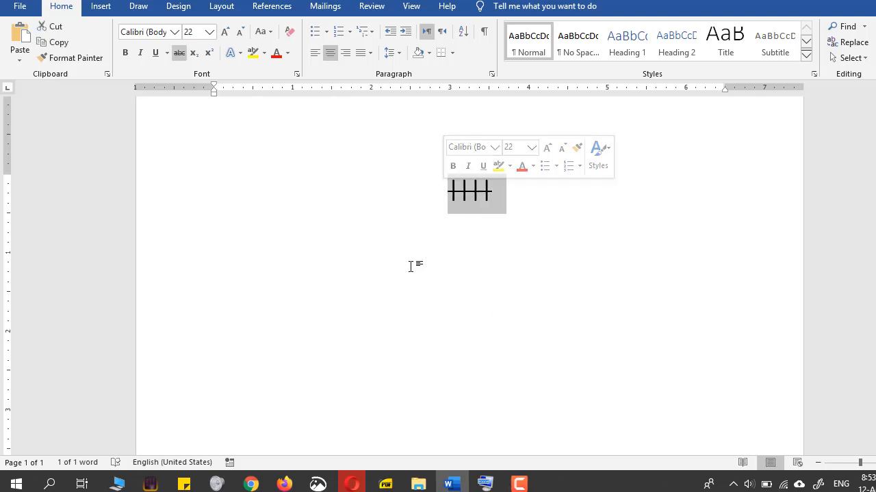
# Deselect the finished tally mark before entering more characters.
pyautogui.click(214, 230)
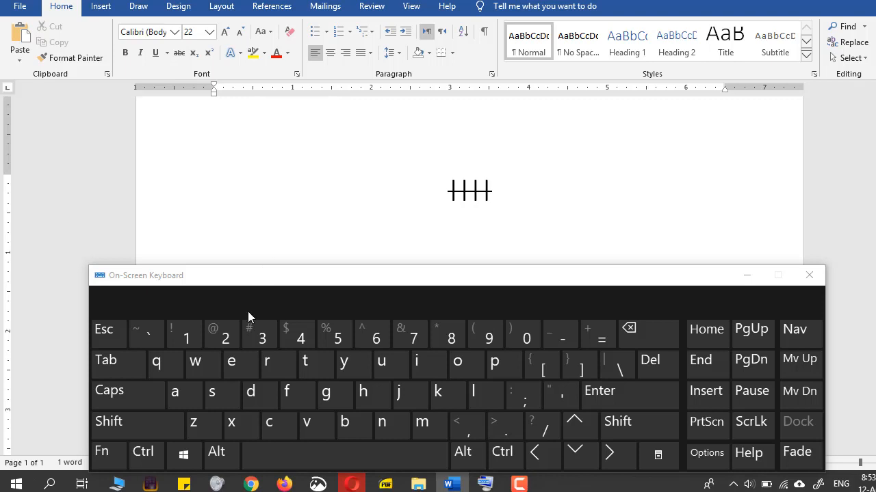
pyautogui.click(108, 421)
pyautogui.write('||||')
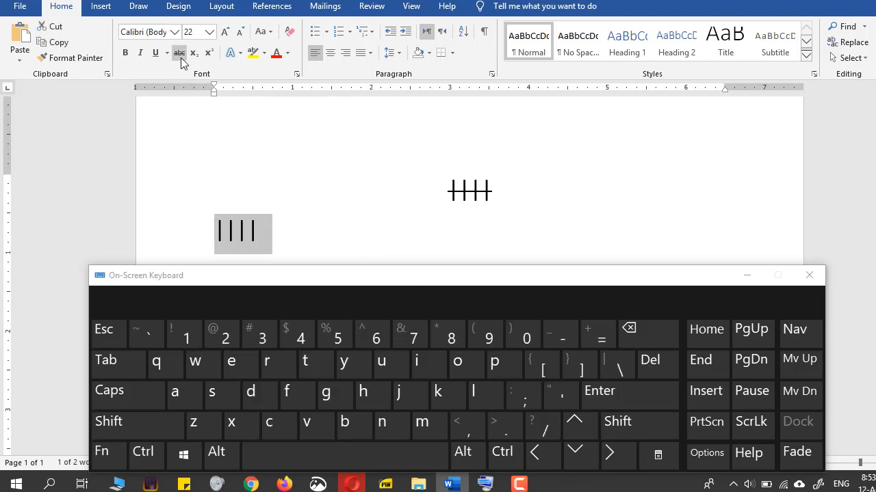
pyautogui.moveTo(179, 52)
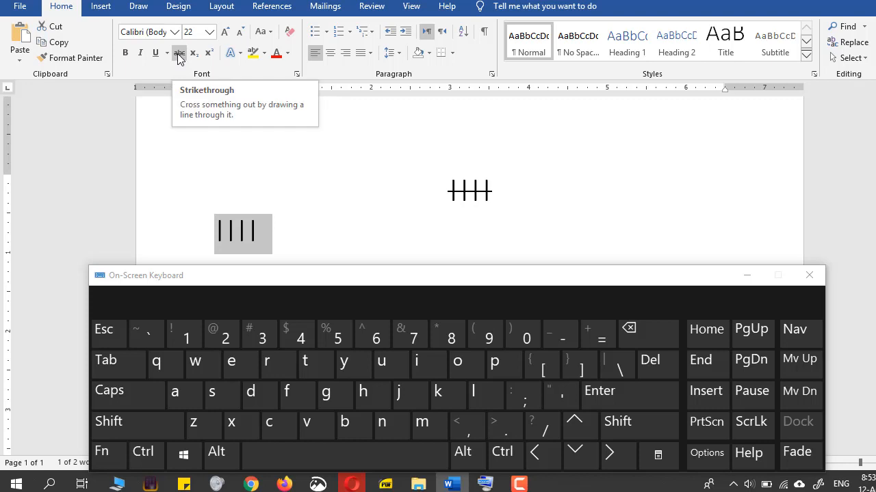
# Apply Strikethrough to the four selected bars to form a second tally mark.
pyautogui.click(179, 52)
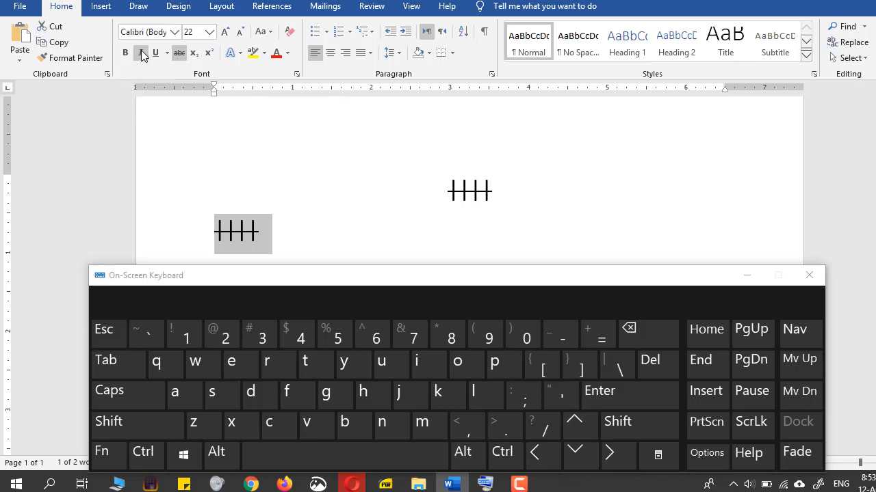
pyautogui.moveTo(140, 52)
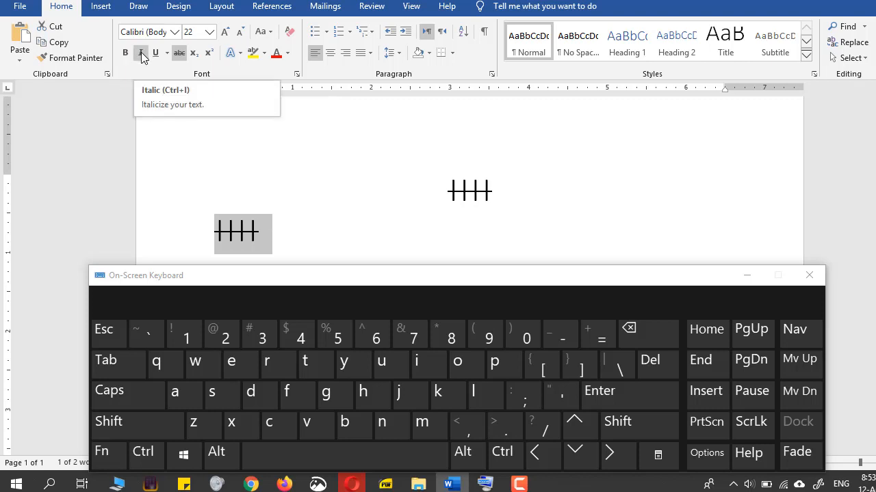